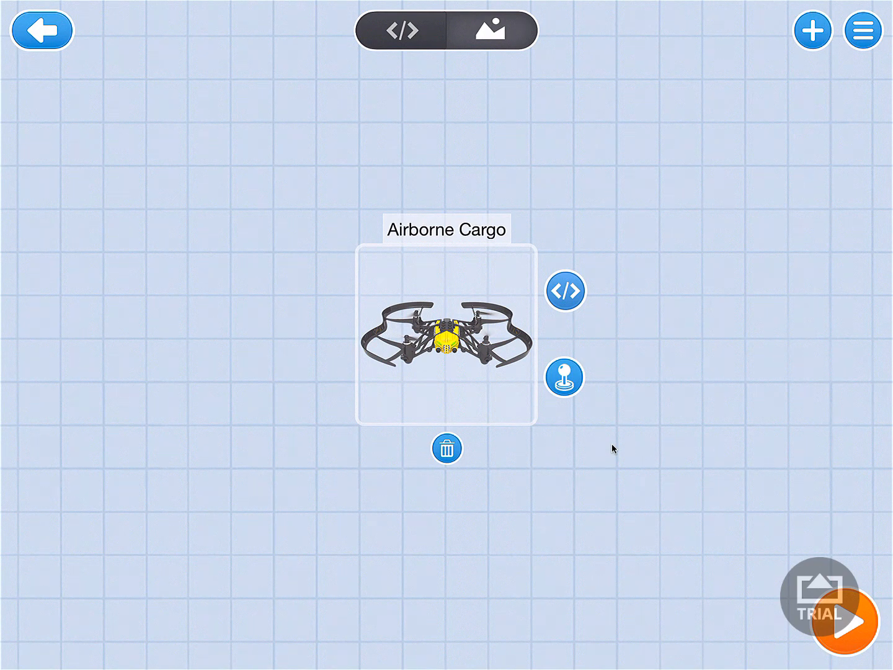
pyautogui.moveTo(618, 428)
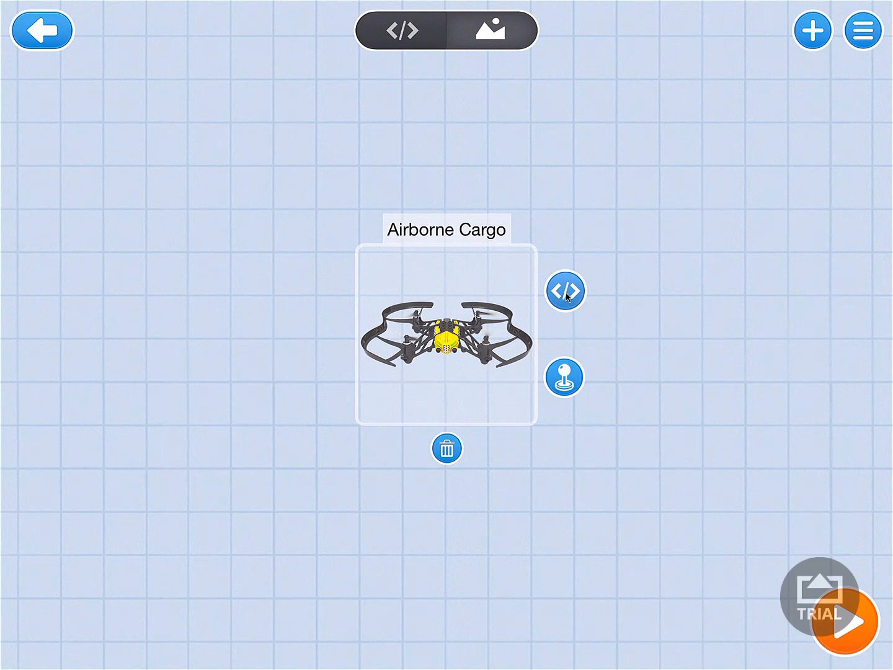
# - Open the Airborne Cargo drone's code and drag its when-actor-touched script toward the trash
pyautogui.click(563, 290)
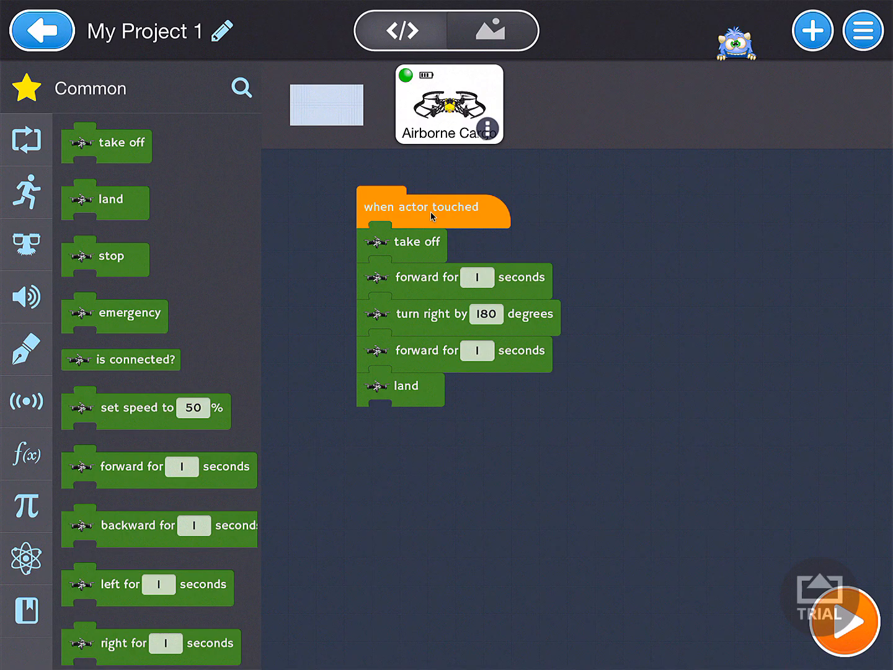
pyautogui.moveTo(437, 214)
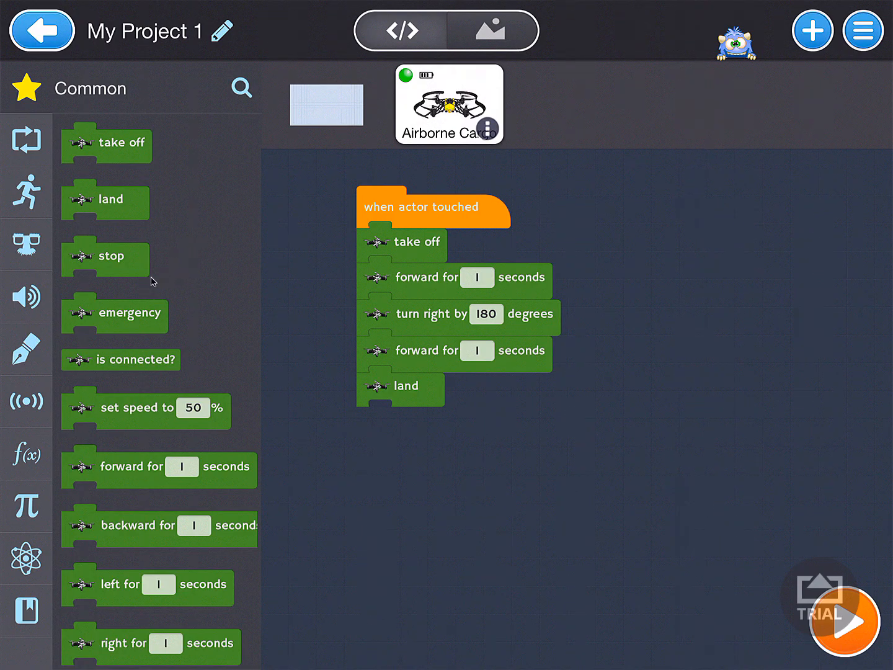
pyautogui.moveTo(533, 222)
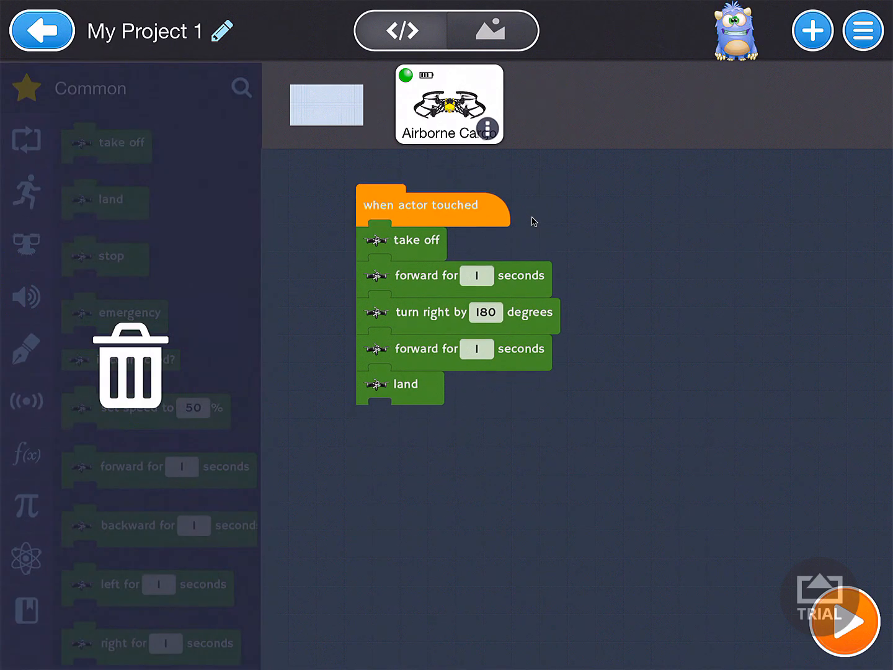
pyautogui.moveTo(434, 204); pyautogui.dragTo(332, 205)
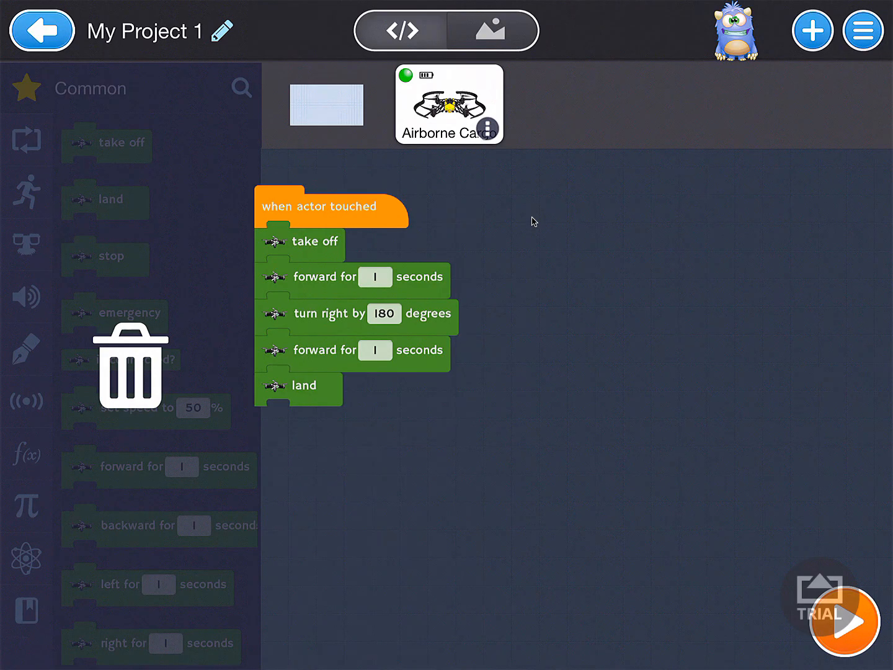